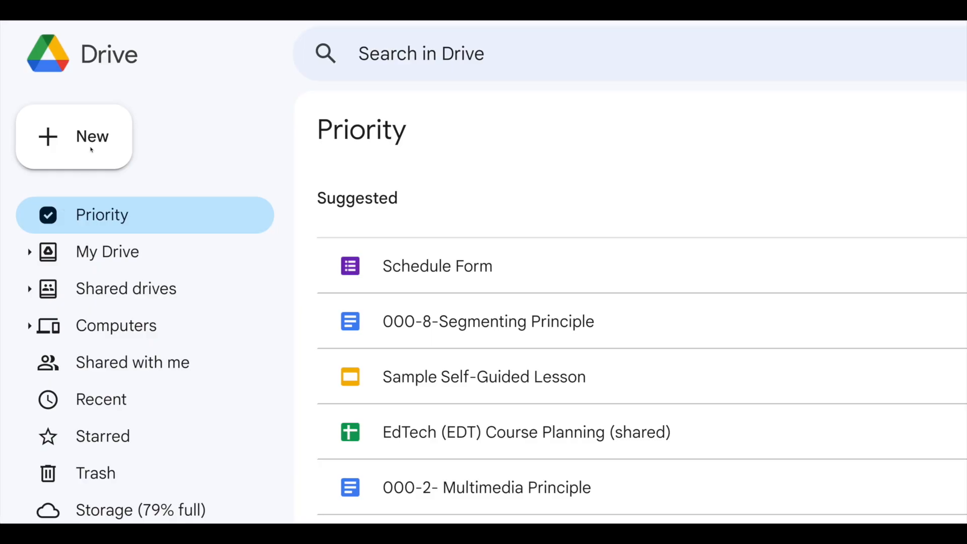
Open the Sample Self-Guided Lesson presentation from the Drive Priority list.
double_click(485, 377)
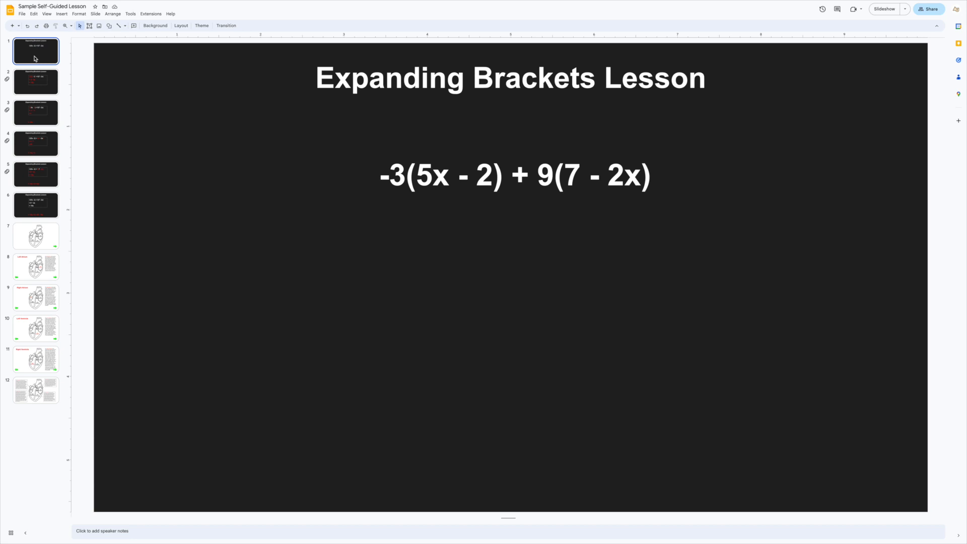
Go to slide 5 (9 * -2x = -18x) and bring up the Insert menu.
left_click(36, 80)
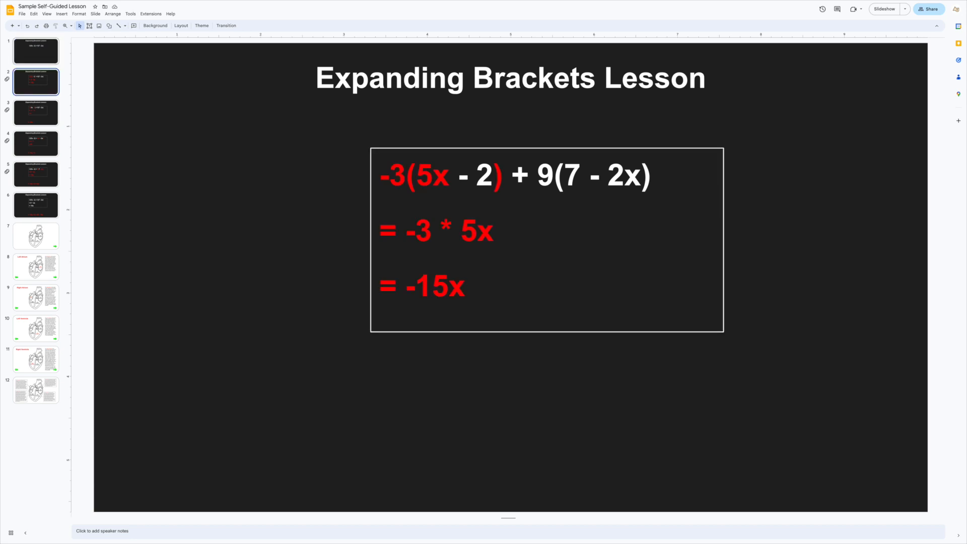
left_click(37, 112)
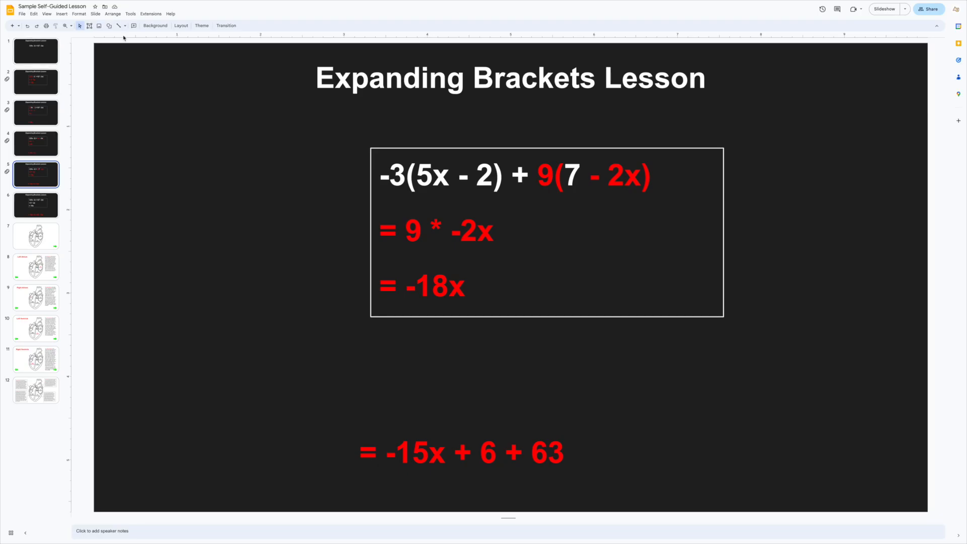
left_click(62, 13)
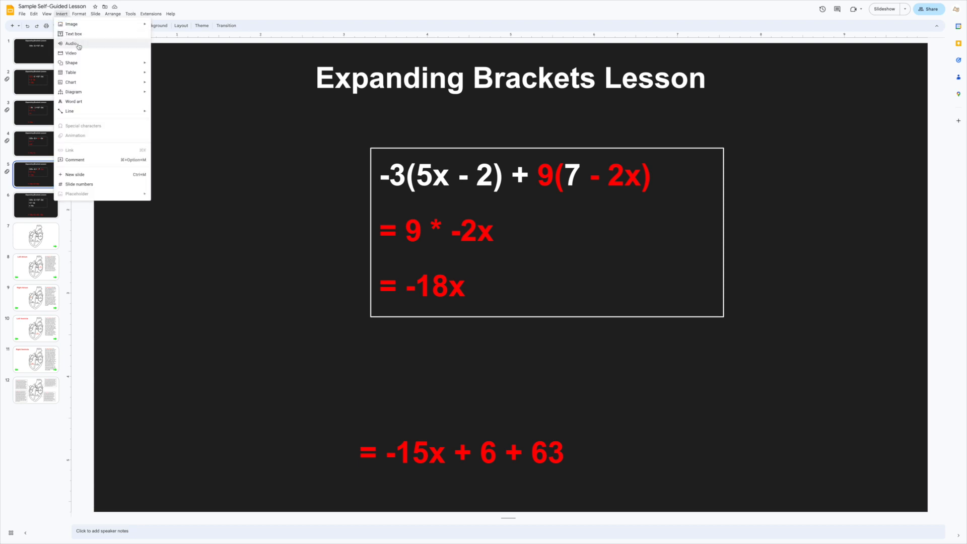
left_click(72, 43)
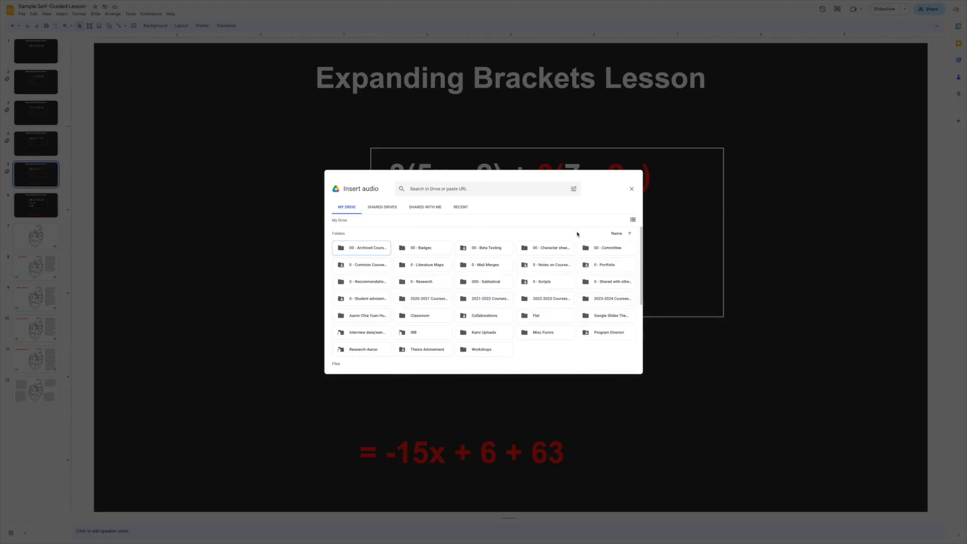
left_click(361, 314)
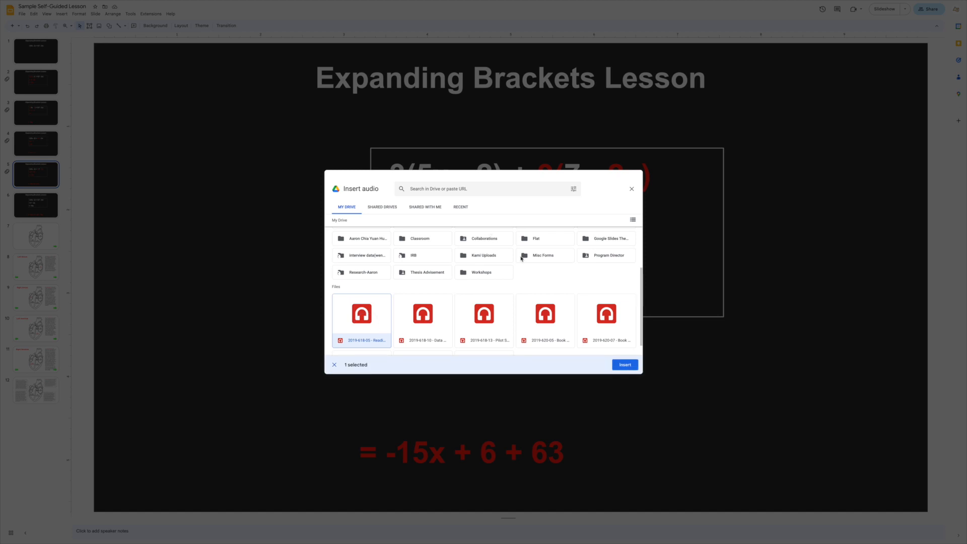
left_click(630, 189)
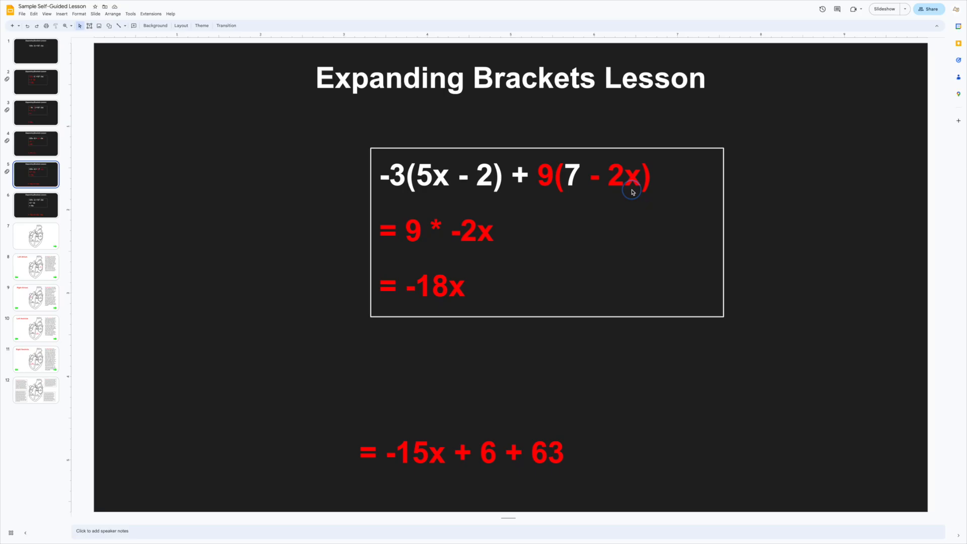
mouse_move(356, 354)
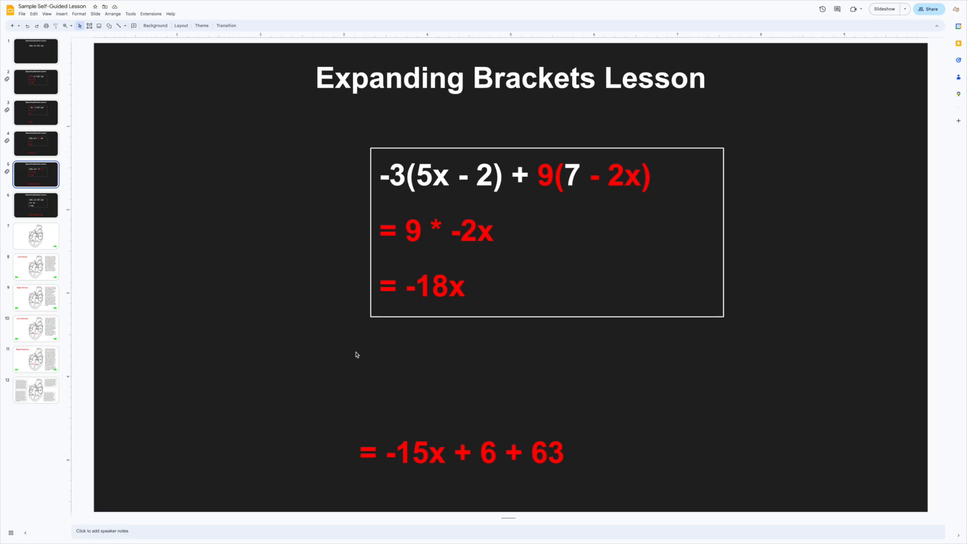
left_click(35, 82)
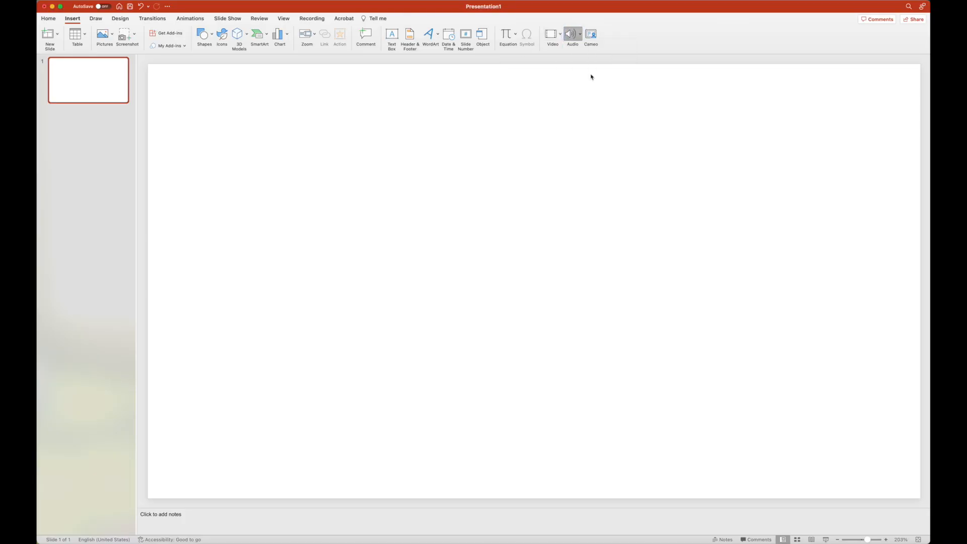
Switch back from PowerPoint to the Google Slides lesson window.
left_click(572, 37)
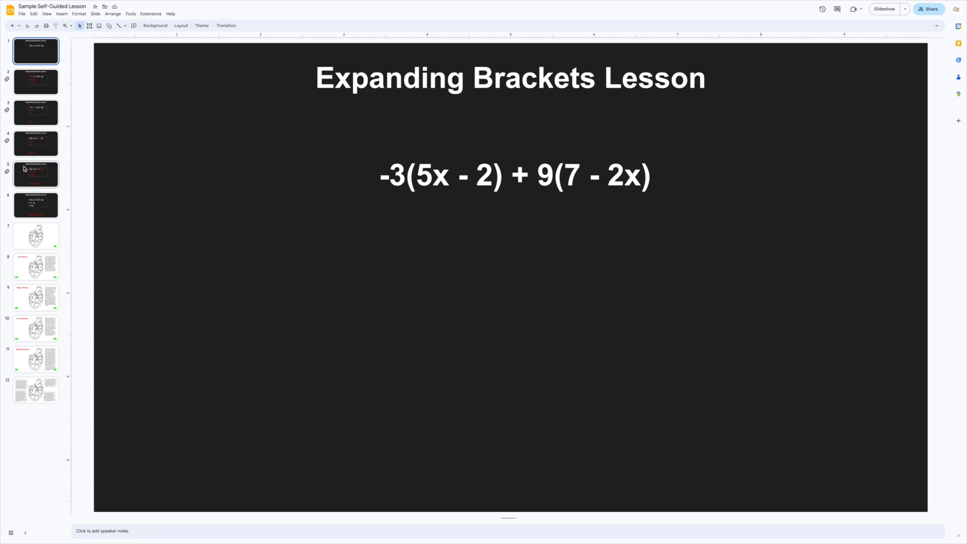
Move through slide 6 to slide 7 with the labelled heart diagram.
left_click(35, 205)
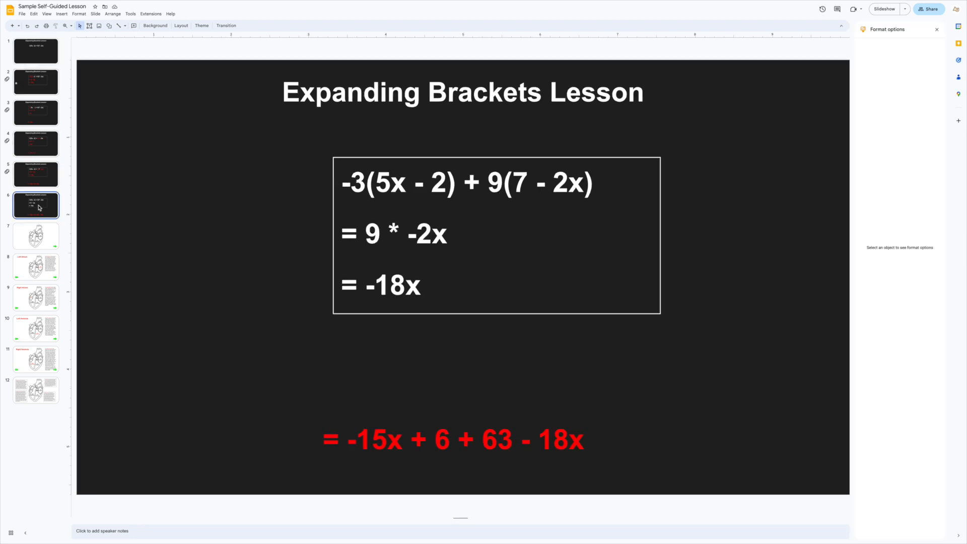
left_click(35, 236)
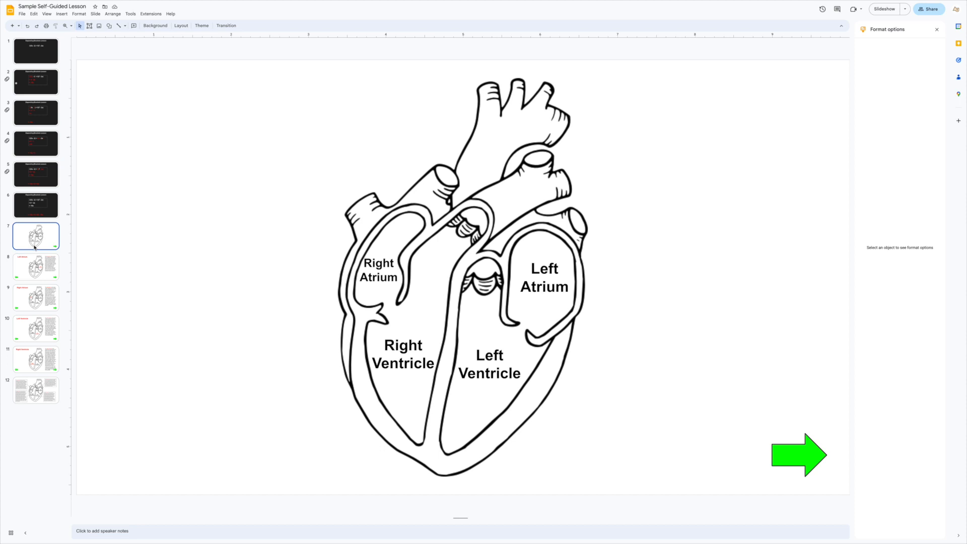
Select the Right Ventricle label on the heart diagram.
left_click(884, 9)
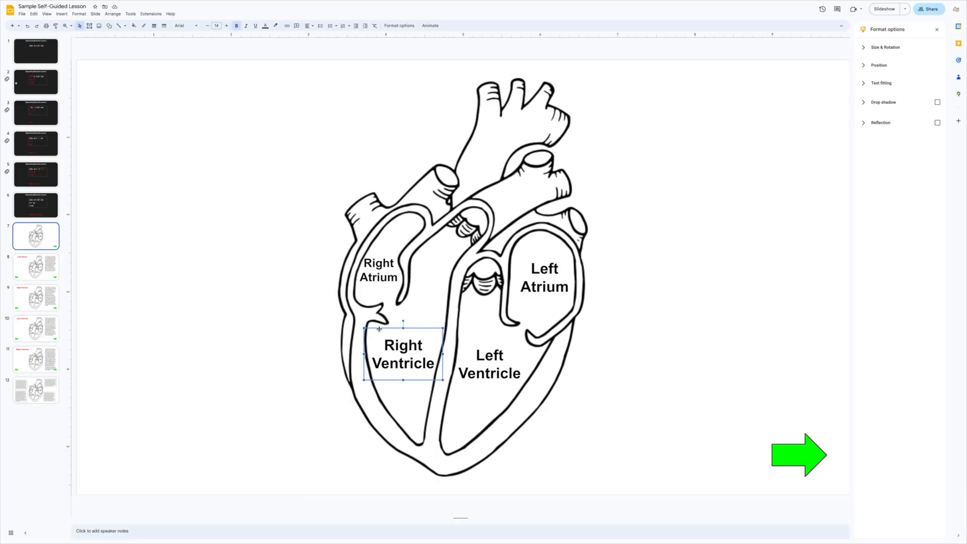
Link the Right Ventricle label to Slide 11 of this presentation.
right_click(377, 329)
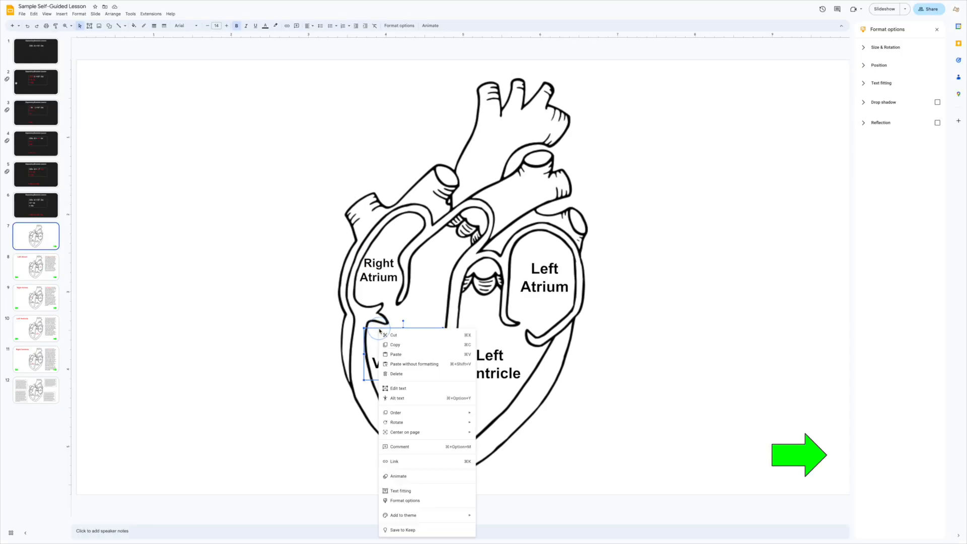
mouse_move(395, 461)
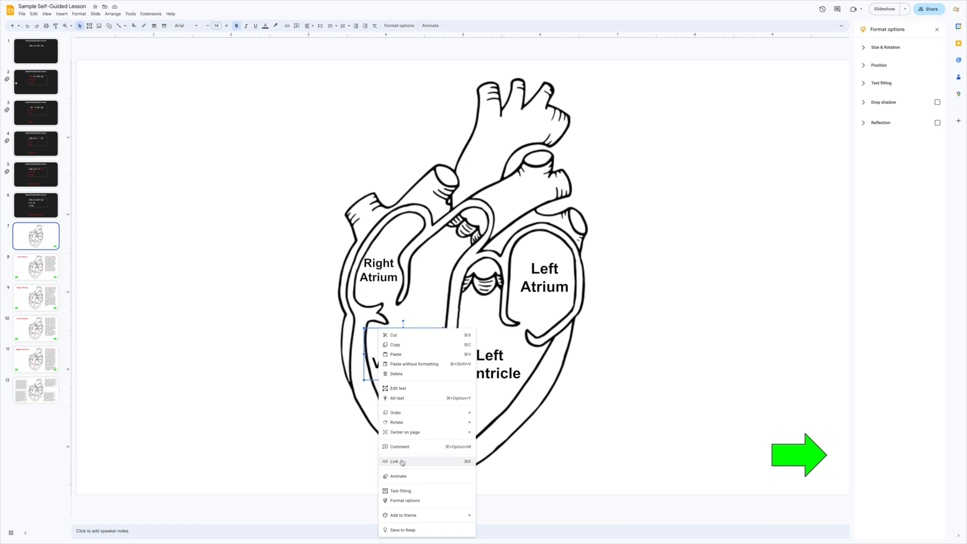
left_click(395, 462)
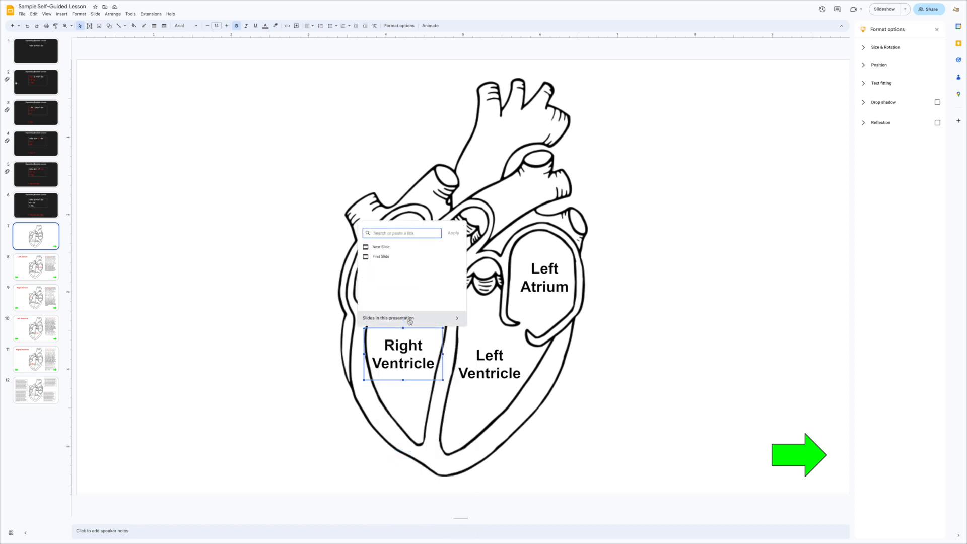
left_click(388, 318)
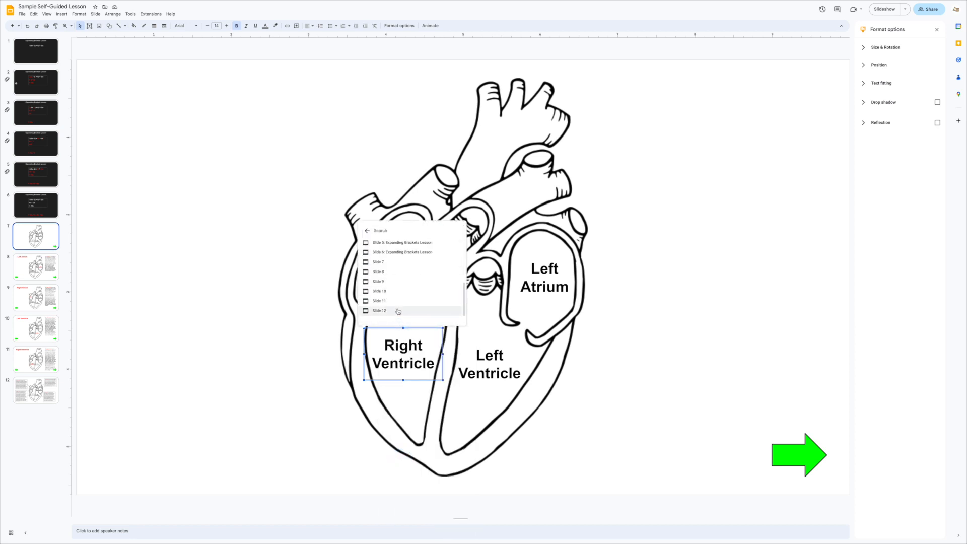
left_click(379, 302)
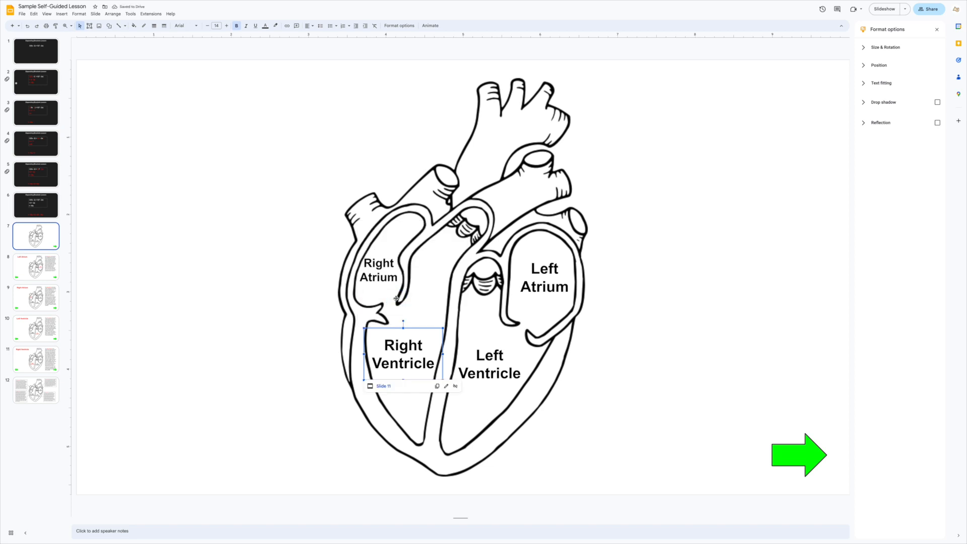
Bring up the deck's Share dialog to invite a collaborator.
left_click(884, 9)
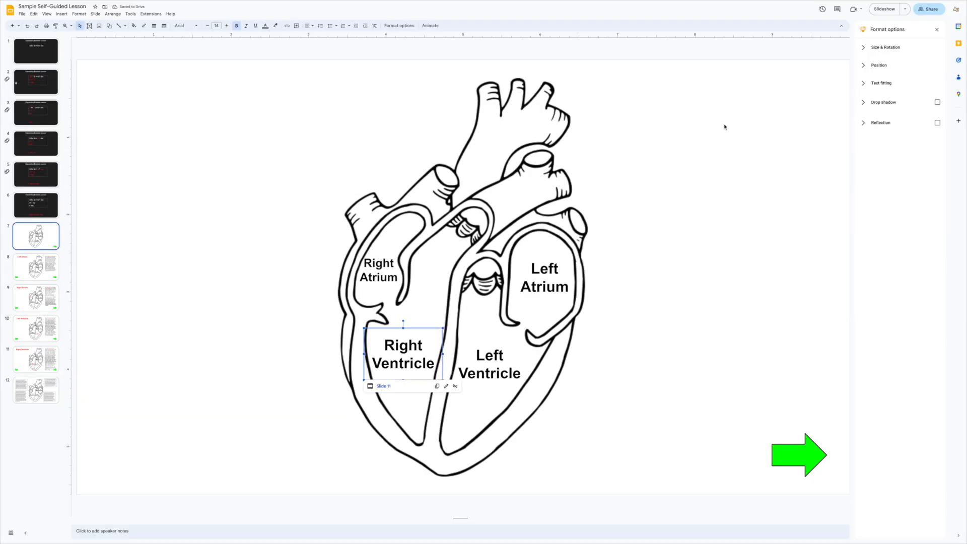
left_click(928, 9)
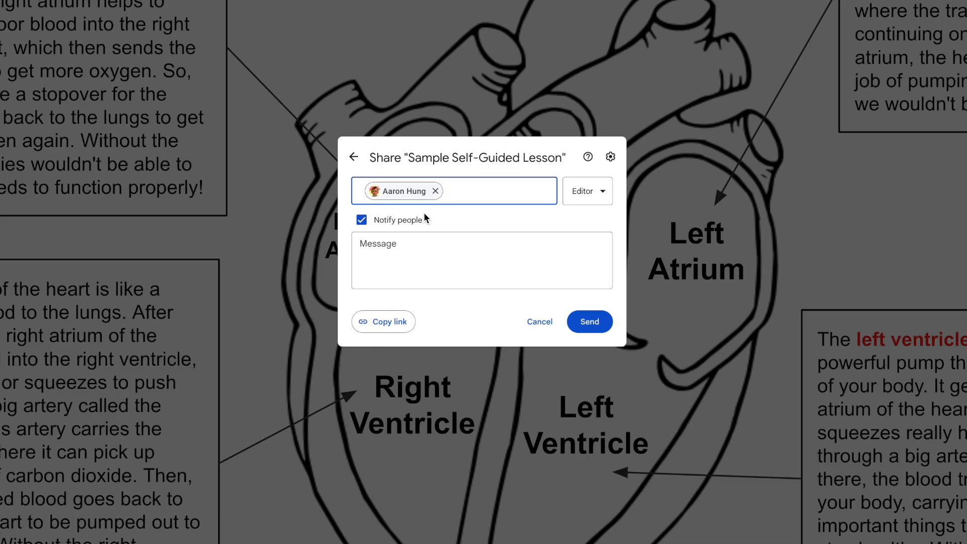
Give the invitee Viewer access and send the sharing invitation.
left_click(587, 190)
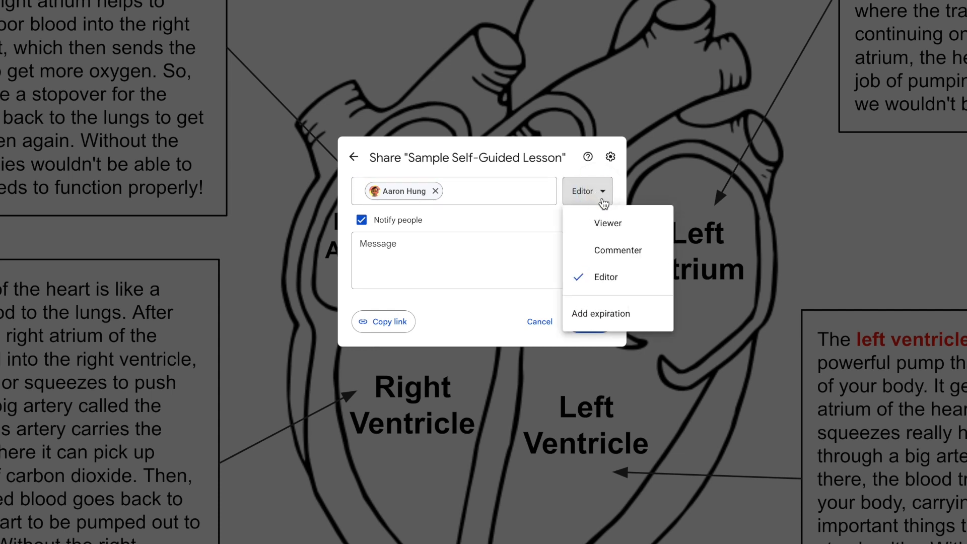
left_click(608, 223)
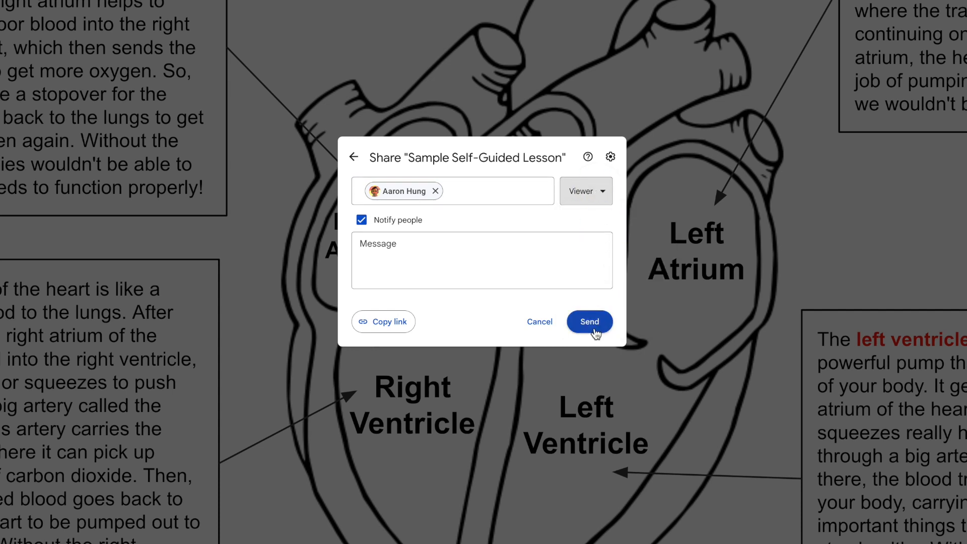
left_click(588, 322)
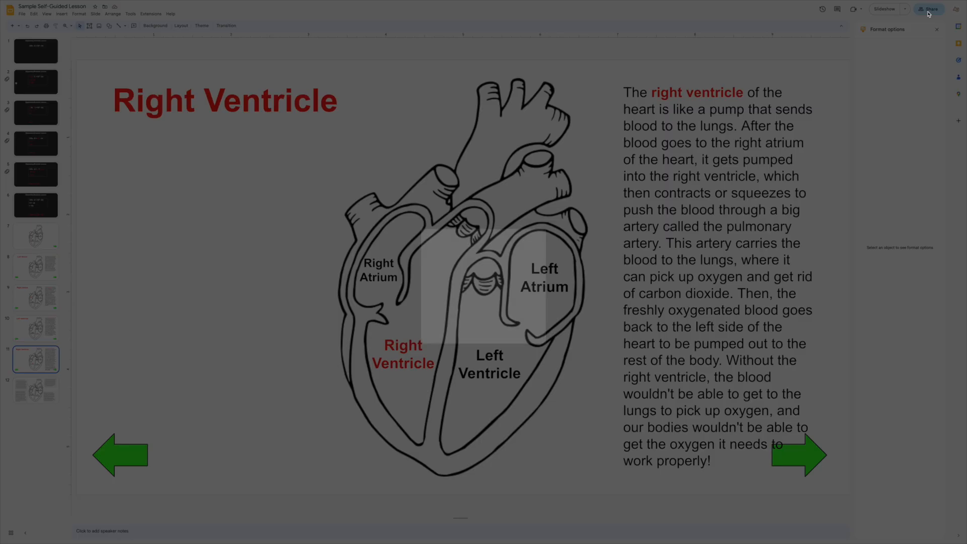
Copy the presentation's sharing link from the Share dialog.
left_click(930, 9)
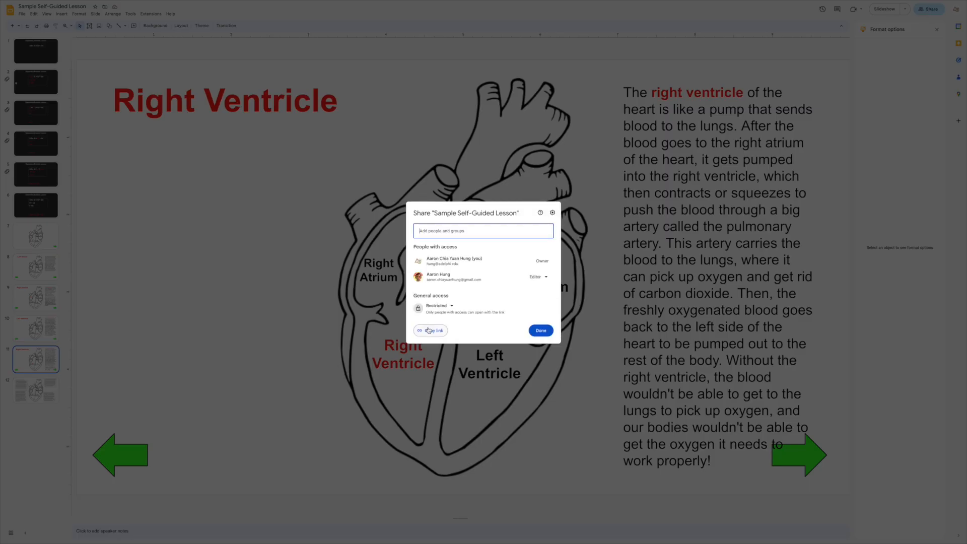
left_click(430, 330)
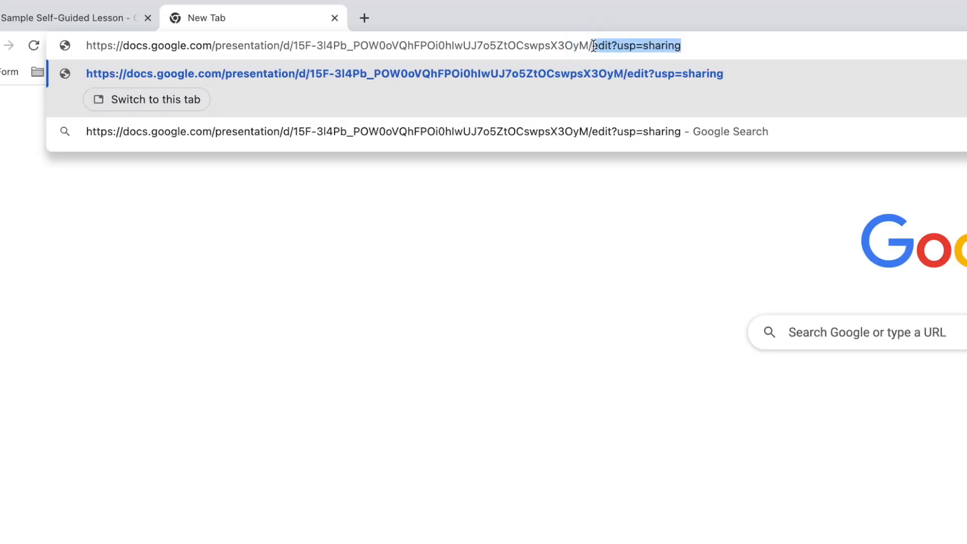
Replace 'edit?usp=sharing' at the end of the pasted link with 'copy'.
type("cop")
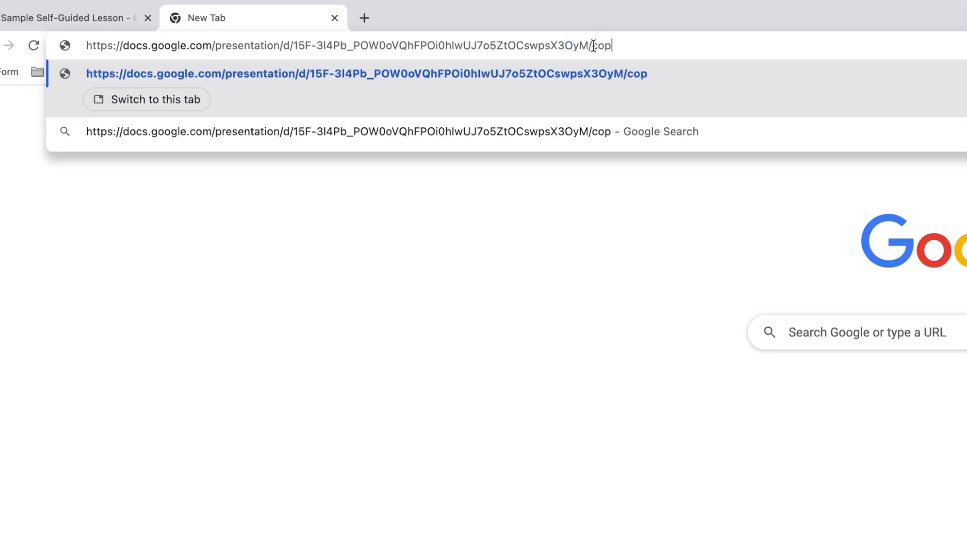
type("y")
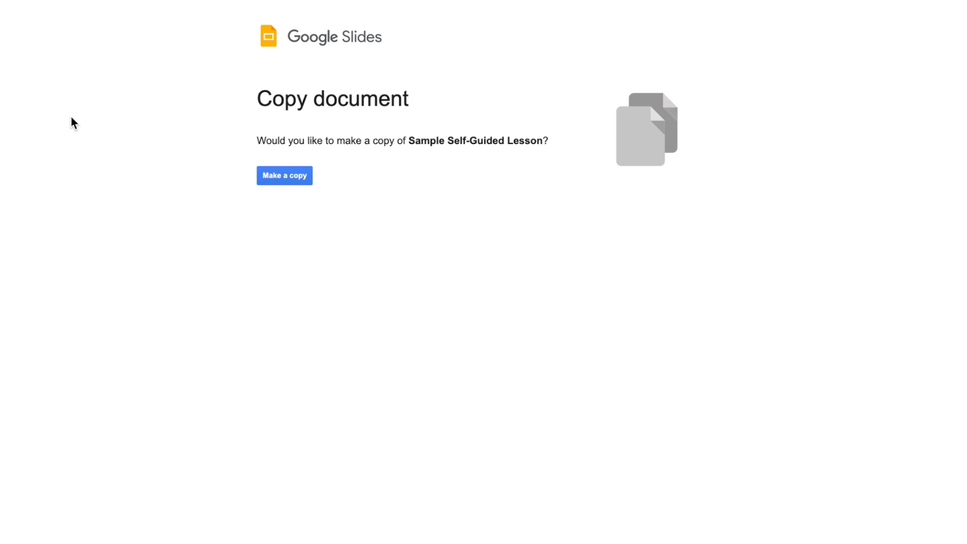
mouse_move(413, 235)
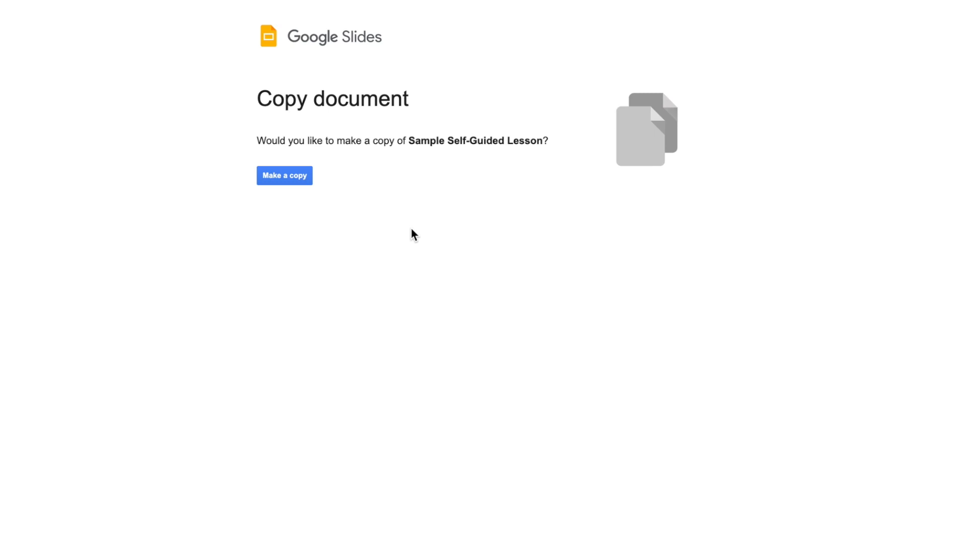
View the Copy document page offering a copy of Sample Self-Guided Lesson.
left_click(285, 175)
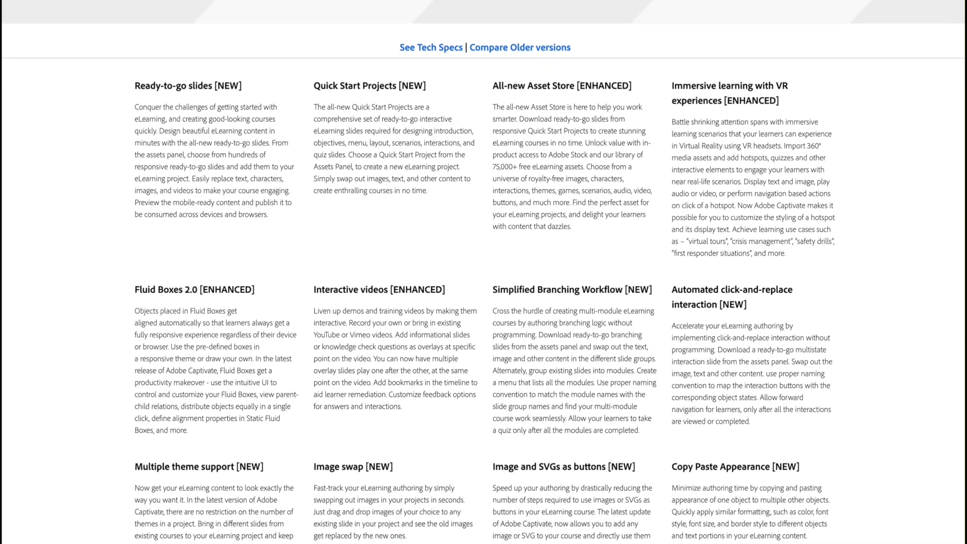
scroll("down", 3)
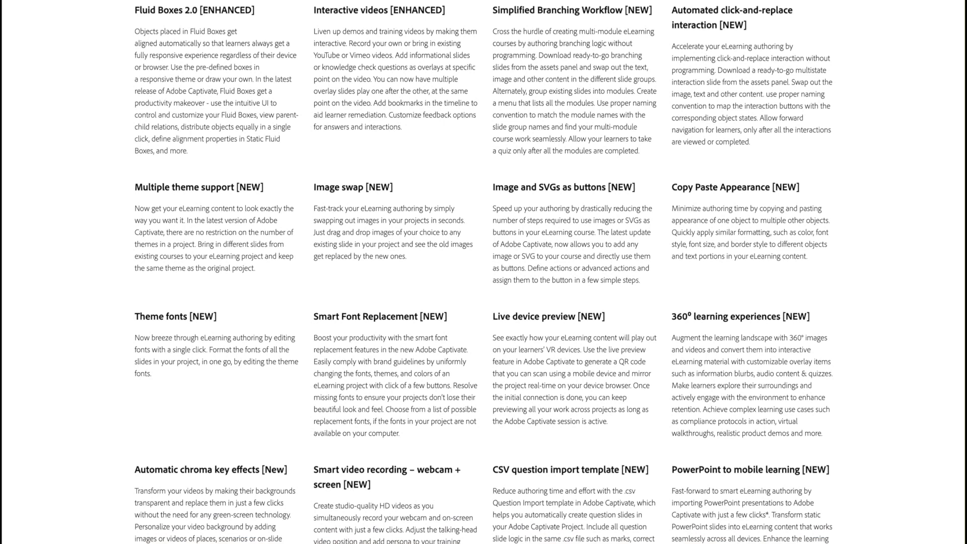